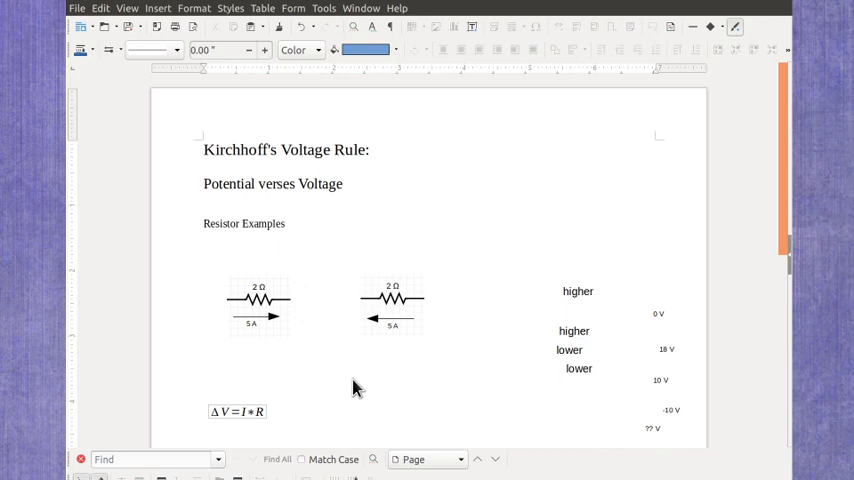
pyautogui.moveTo(358, 344)
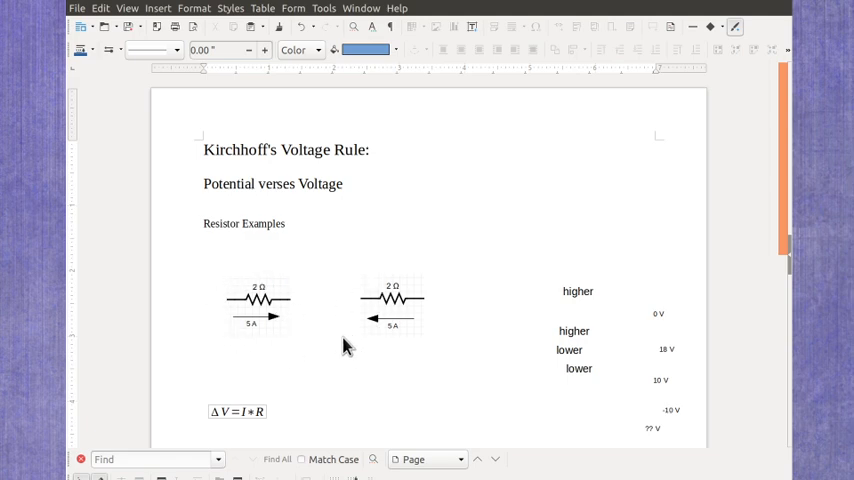
pyautogui.moveTo(264, 336)
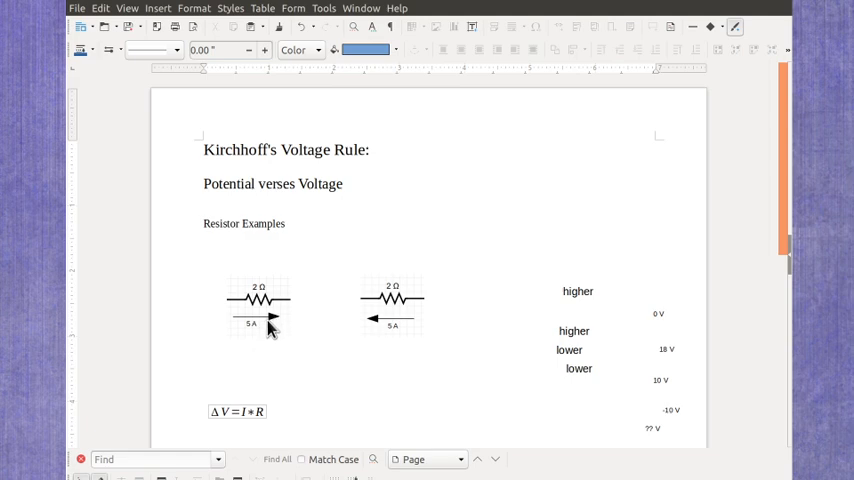
pyautogui.moveTo(258, 338)
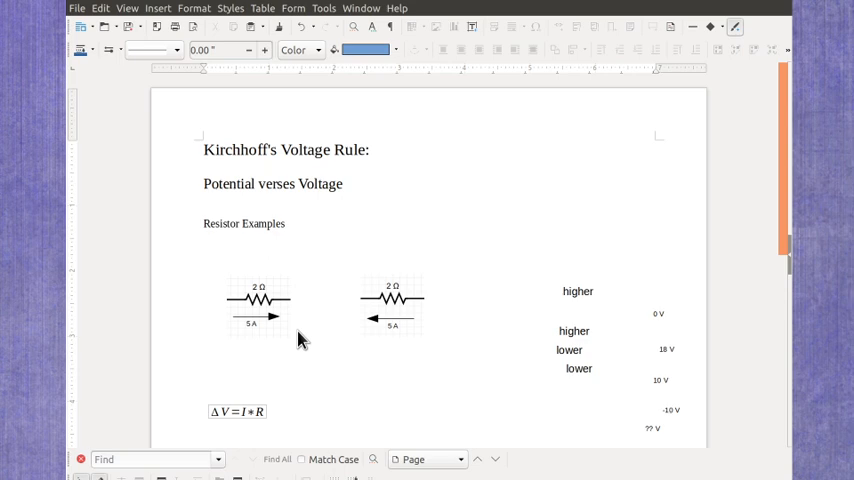
pyautogui.moveTo(312, 294)
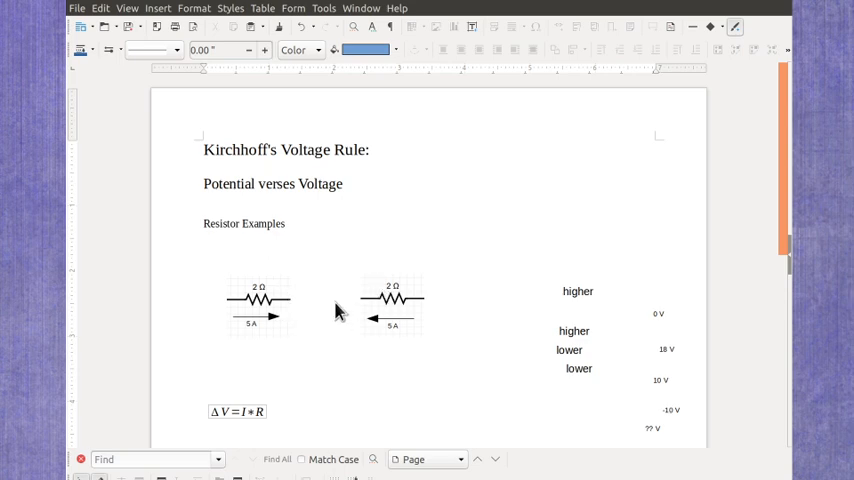
pyautogui.moveTo(398, 342)
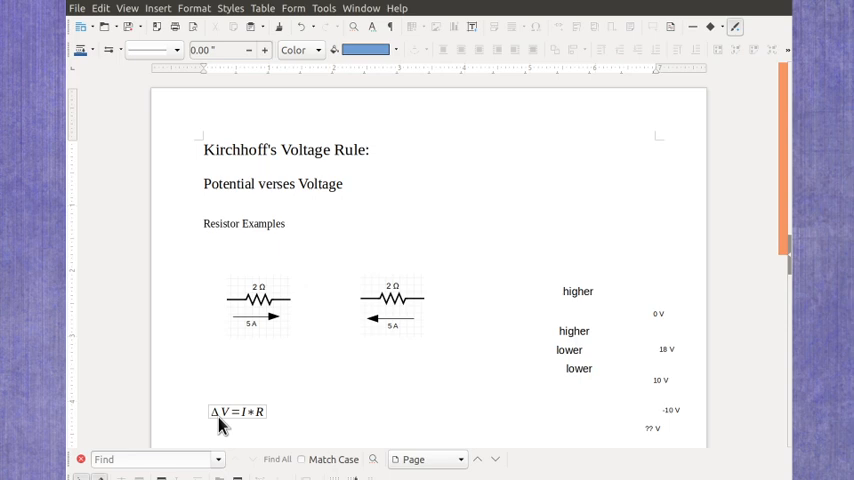
pyautogui.moveTo(248, 428)
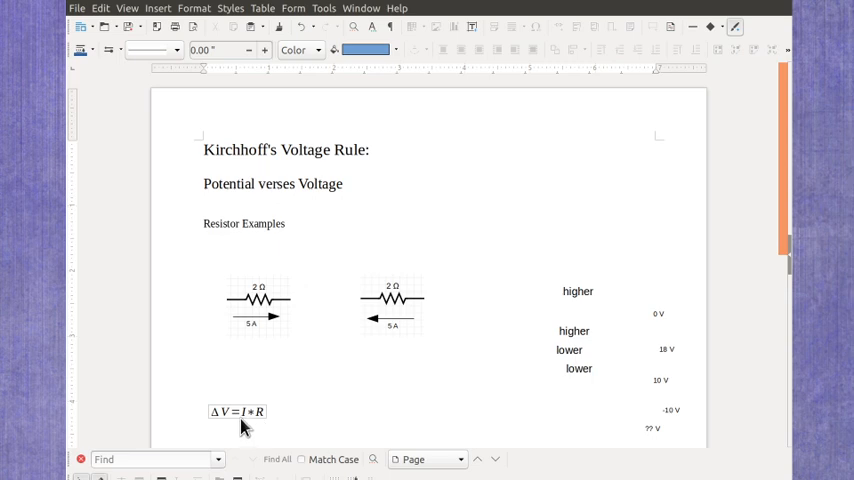
pyautogui.moveTo(258, 424)
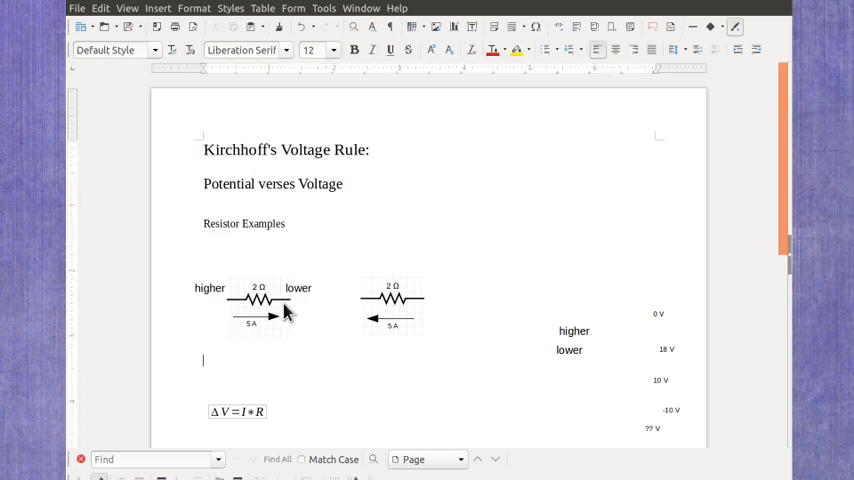
pyautogui.moveTo(586, 364)
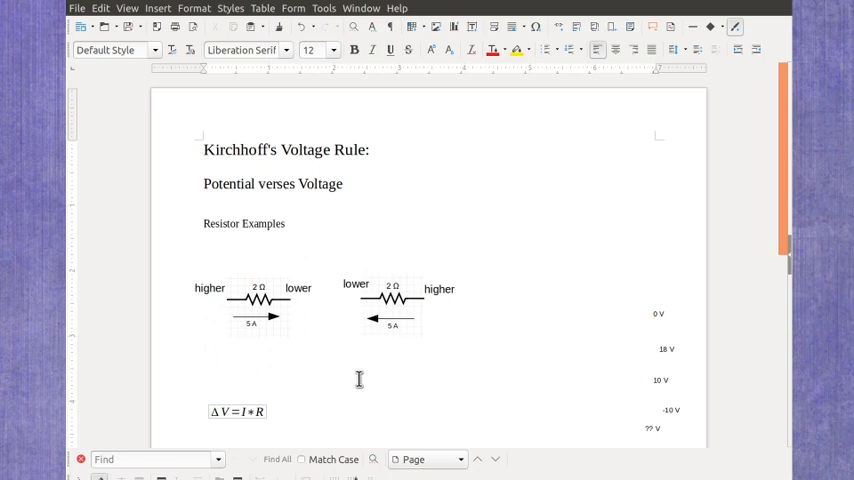
# Step: Place example voltage values beside the first resistor's higher and lower ends
pyautogui.click(202, 360)
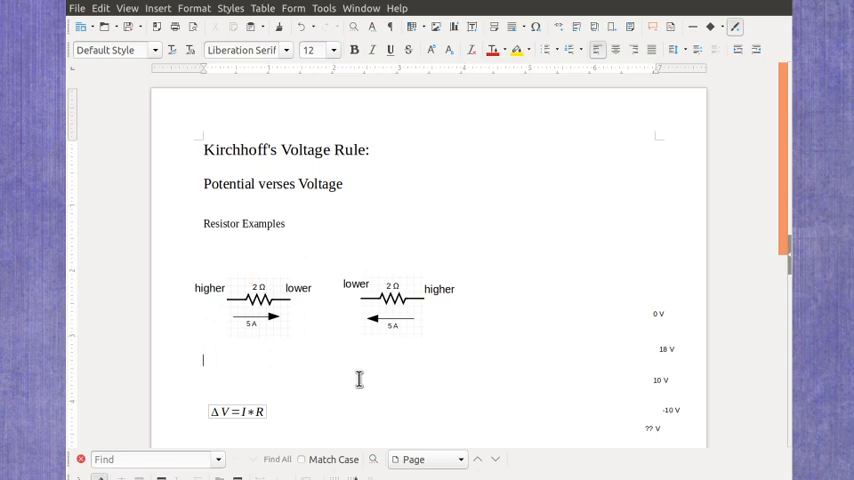
pyautogui.moveTo(668, 336)
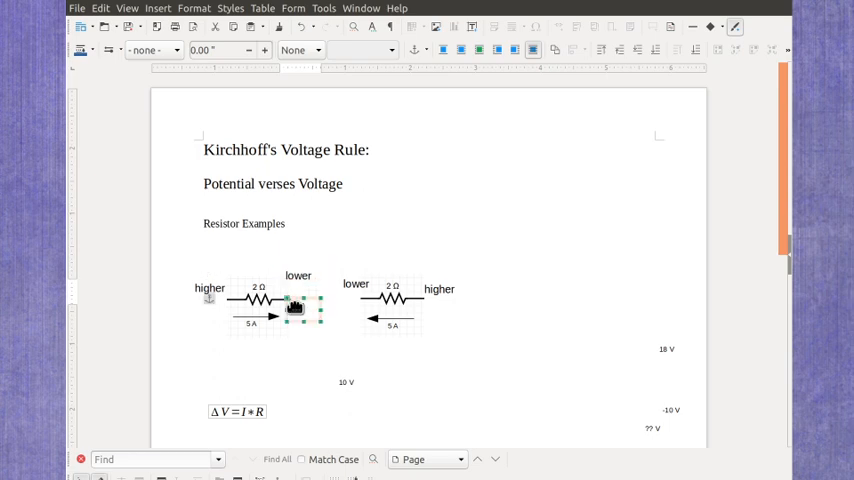
pyautogui.moveTo(298, 308); pyautogui.dragTo(216, 308)
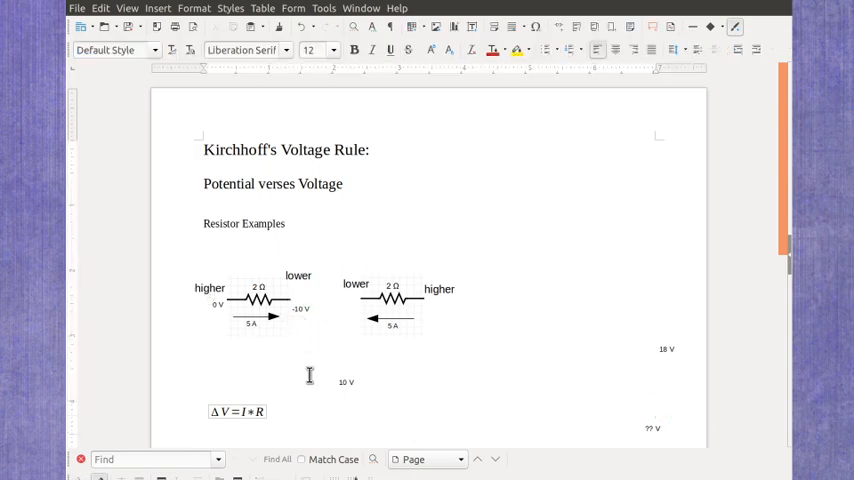
pyautogui.moveTo(316, 304)
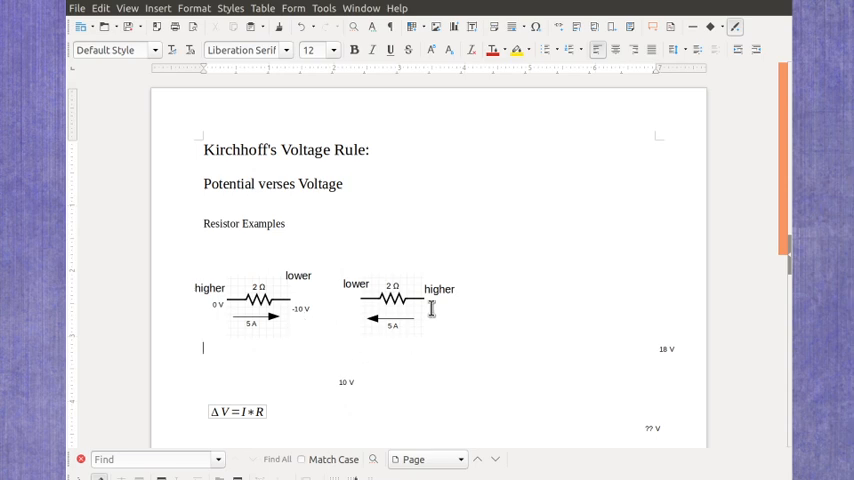
pyautogui.moveTo(408, 412)
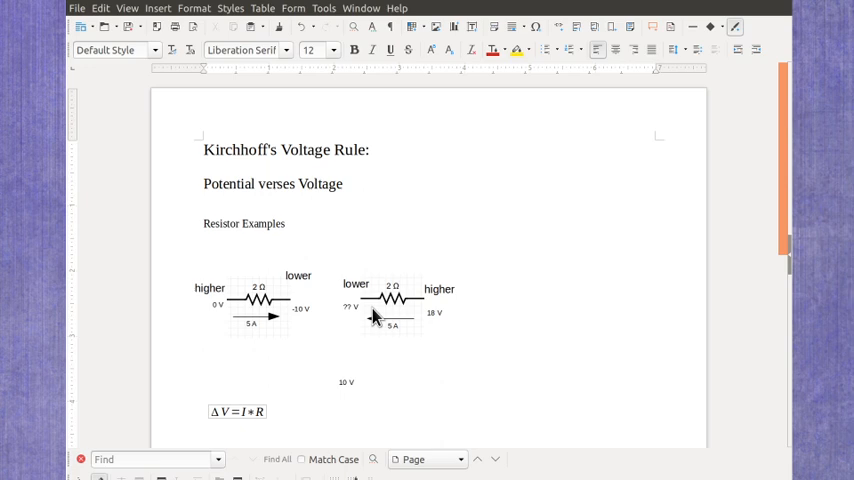
# Step: Place the remaining voltage values beside the second resistor's lower and higher ends
pyautogui.click(348, 310)
pyautogui.write('8')
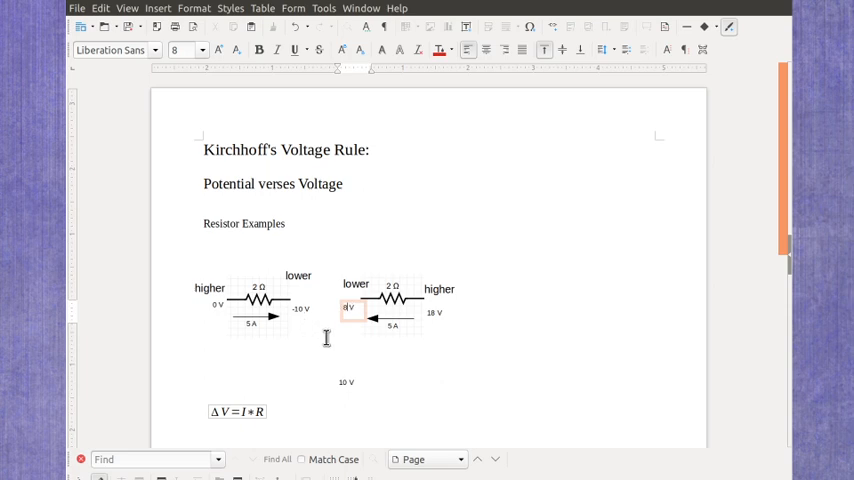
pyautogui.click(348, 308)
pyautogui.write('18')
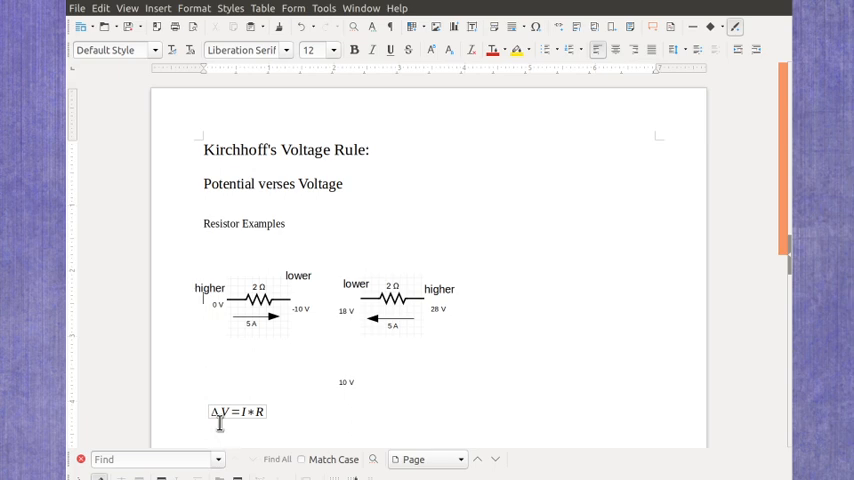
pyautogui.moveTo(220, 332)
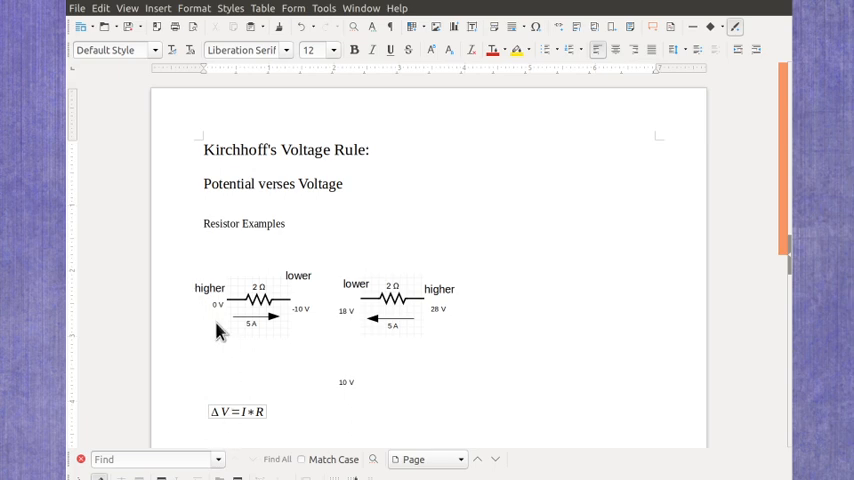
pyautogui.moveTo(304, 324)
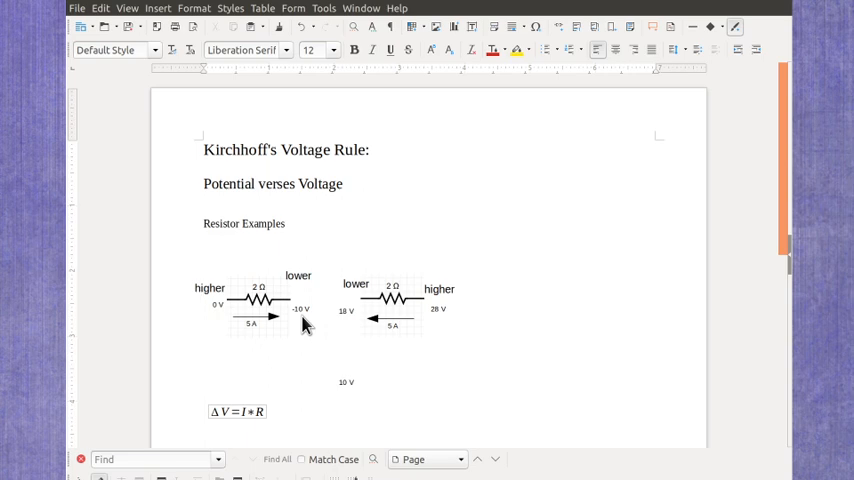
pyautogui.moveTo(528, 398)
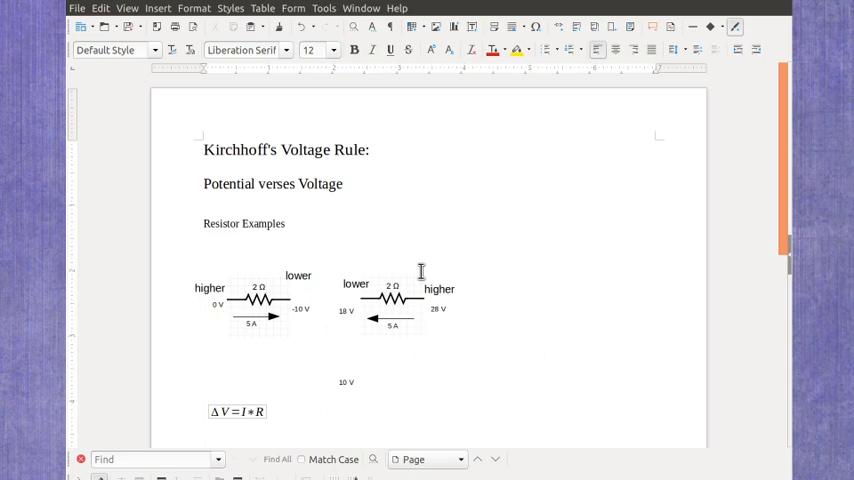
pyautogui.moveTo(248, 304)
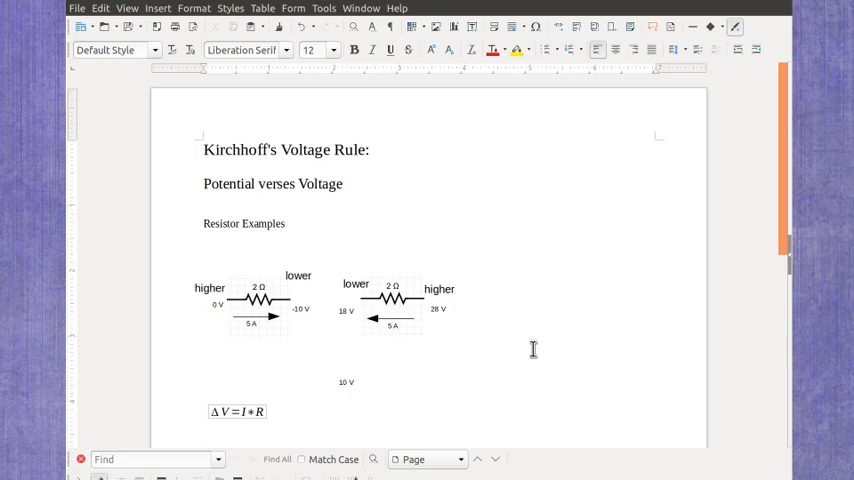
pyautogui.moveTo(508, 332)
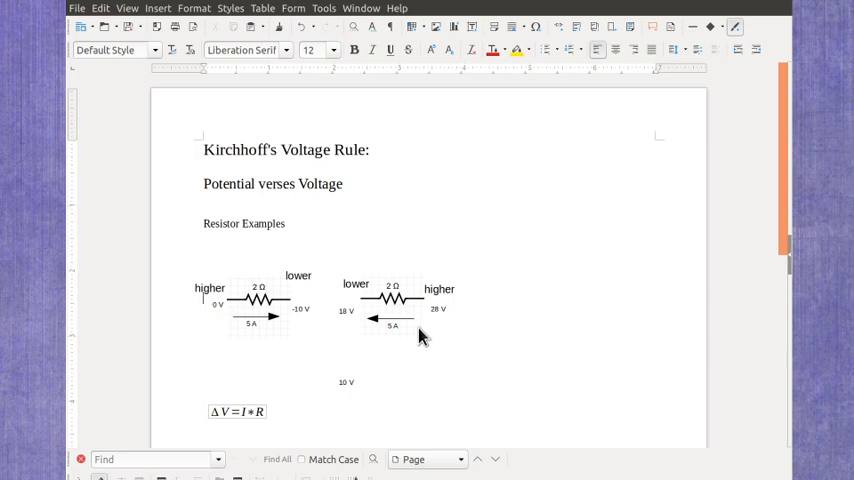
pyautogui.moveTo(462, 296)
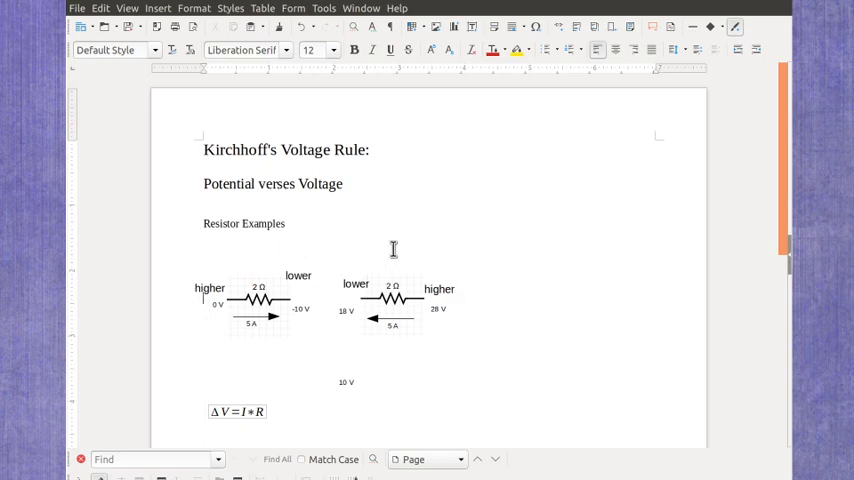
pyautogui.moveTo(532, 296)
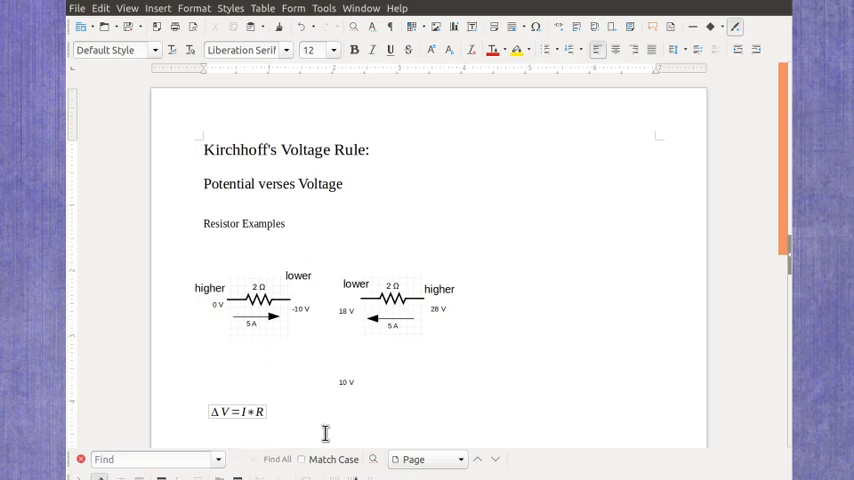
pyautogui.moveTo(258, 424)
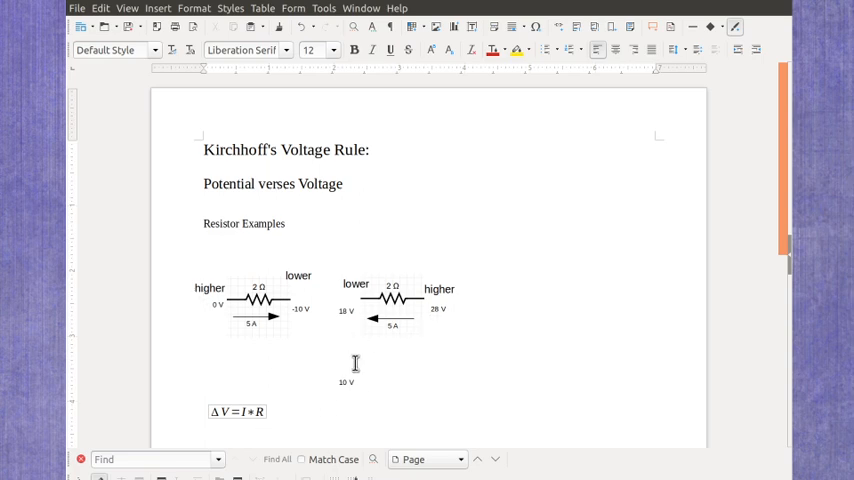
pyautogui.moveTo(436, 328)
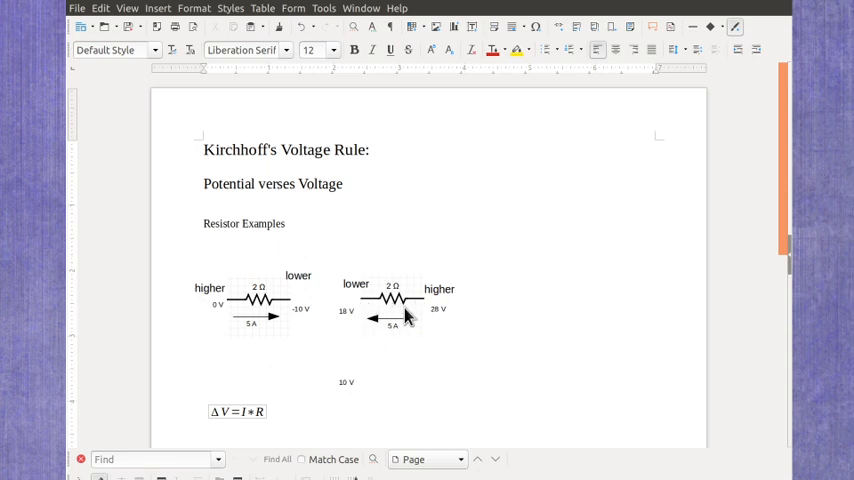
pyautogui.moveTo(438, 328)
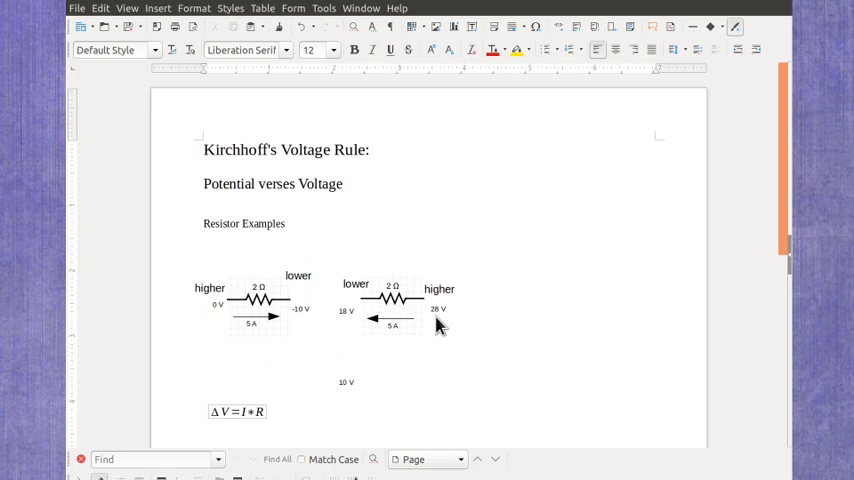
pyautogui.moveTo(452, 364)
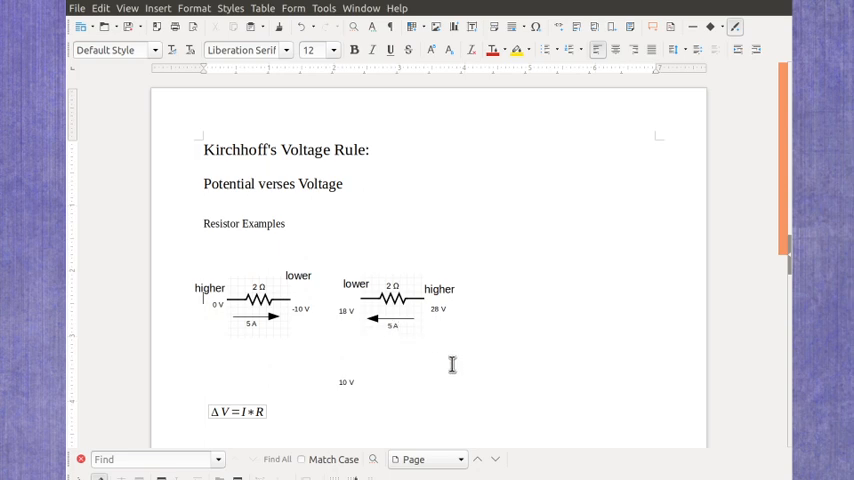